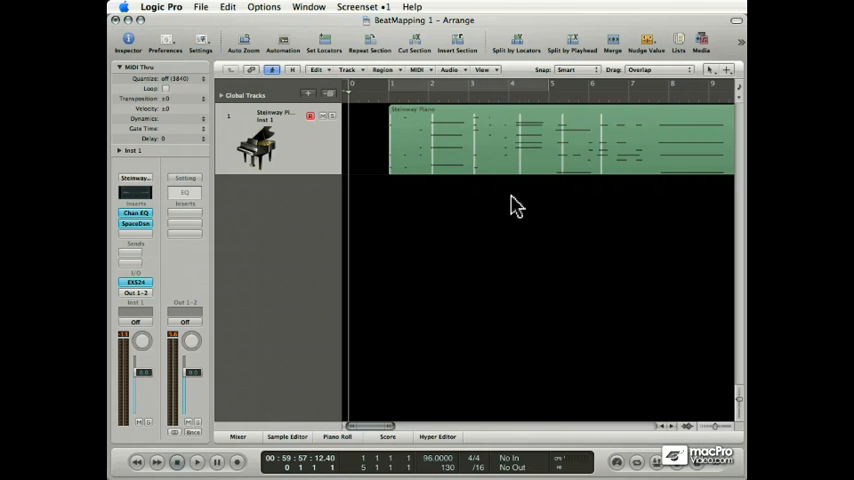
Zoom out until the whole Steinway Piano MIDI region fits in the Arrange window.
click(196, 461)
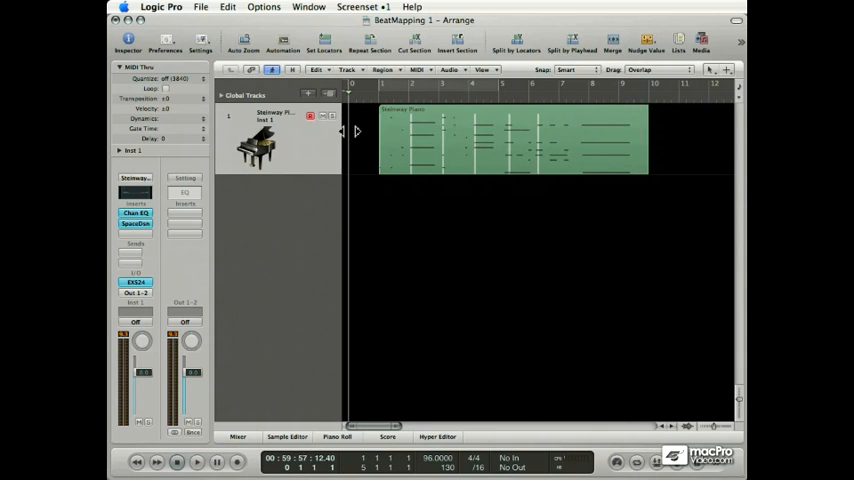
mouse_move(484, 149)
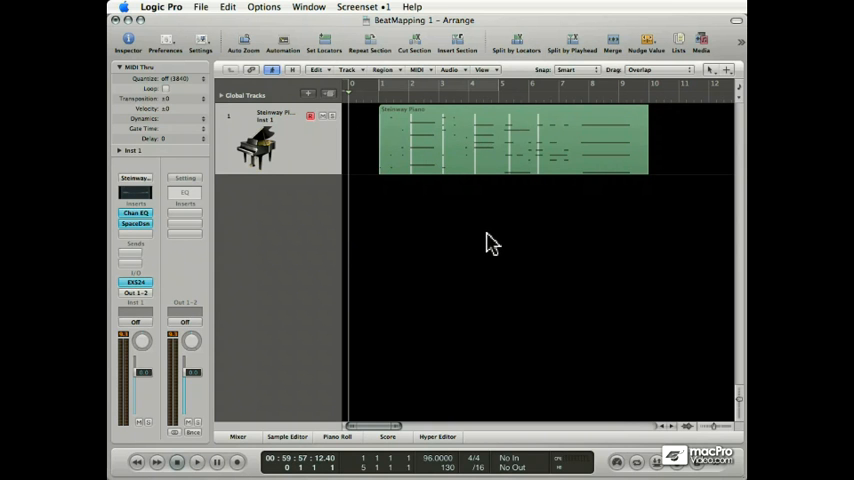
Play back the piano region to hear its timing, up to around bar 9.
click(197, 461)
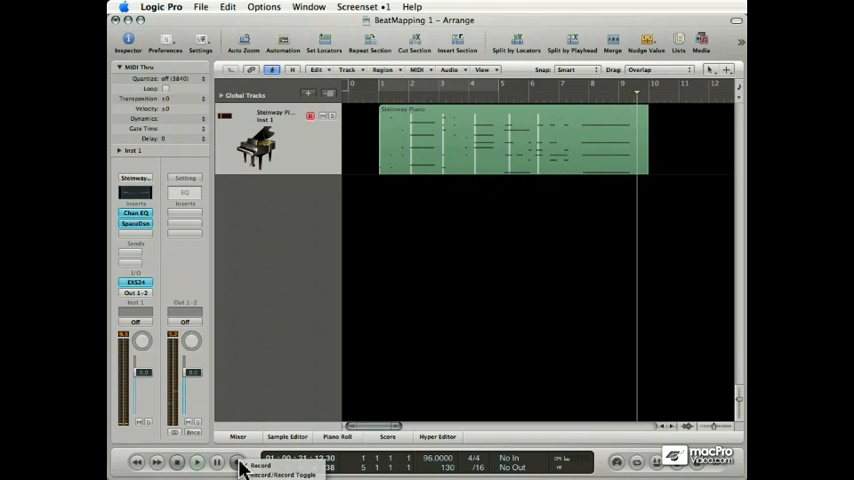
Stop playback with the playhead just past bar 9.
click(196, 461)
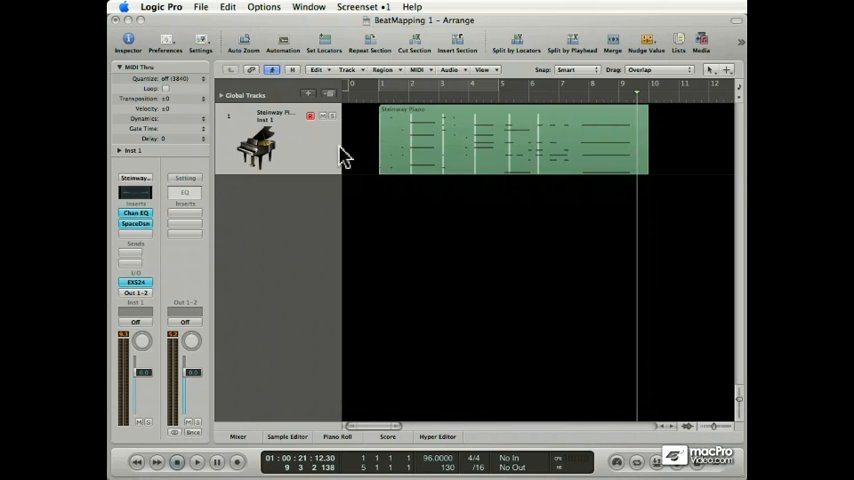
mouse_move(389, 205)
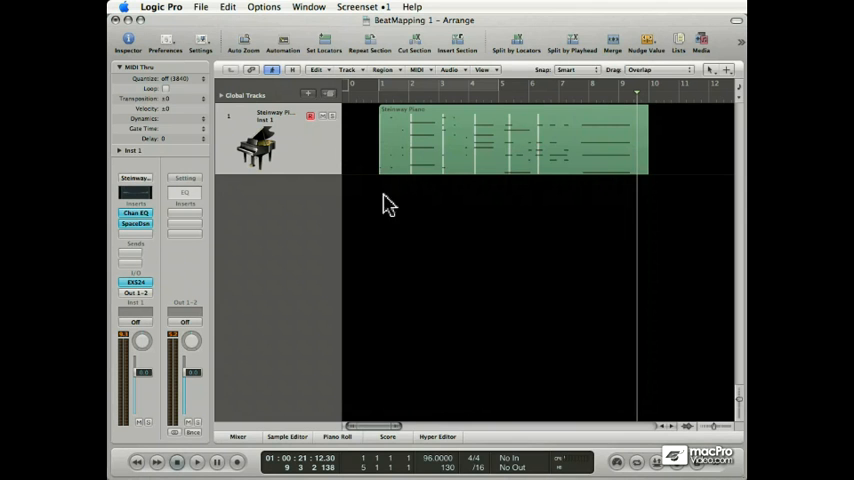
mouse_move(611, 170)
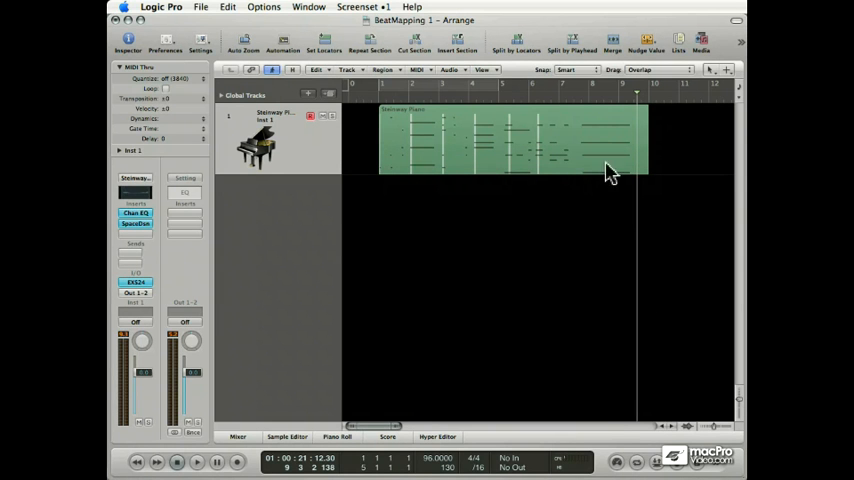
mouse_move(505, 115)
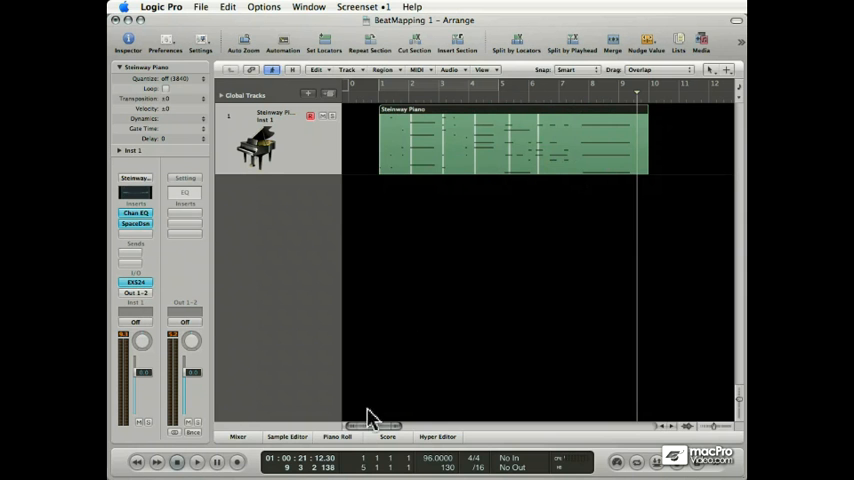
Move the playhead back to just after bar 4 in the Bar Ruler.
click(338, 437)
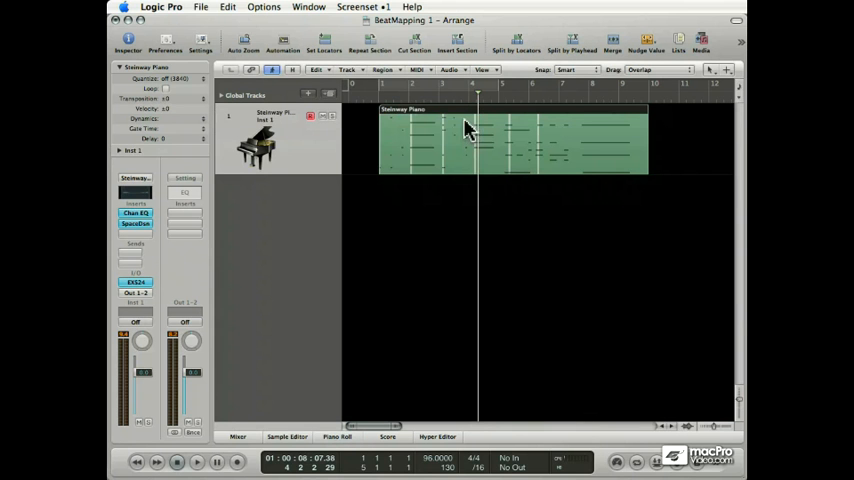
mouse_move(435, 128)
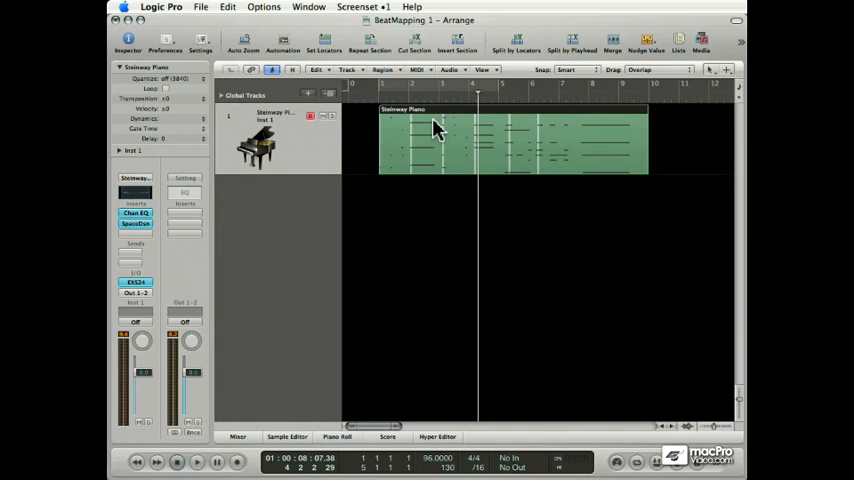
mouse_move(258, 108)
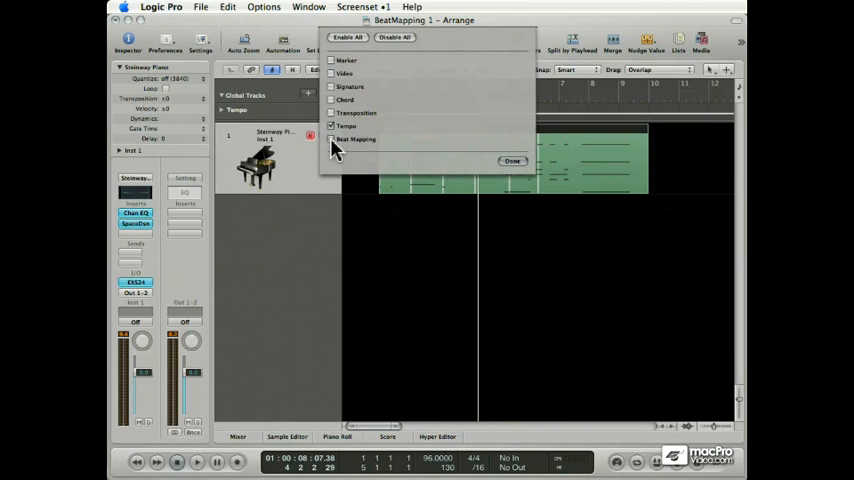
Enable the Tempo and Beat Mapping global tracks above the Steinway Piano track.
click(512, 161)
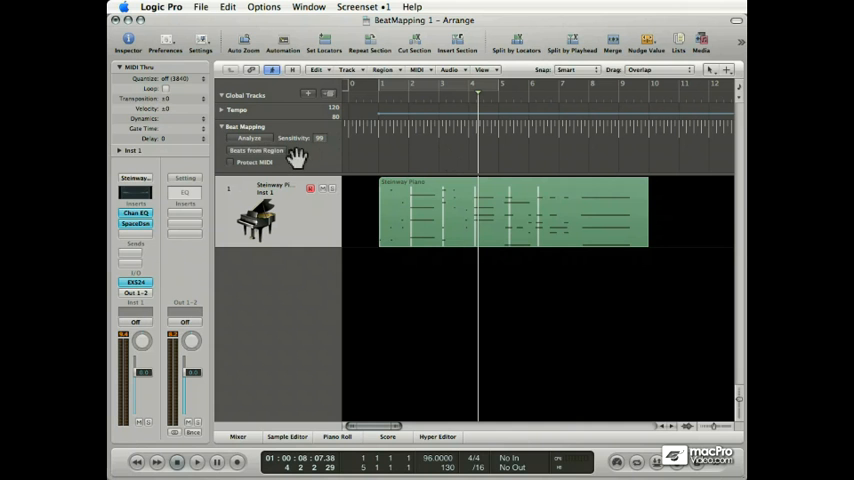
mouse_move(345, 228)
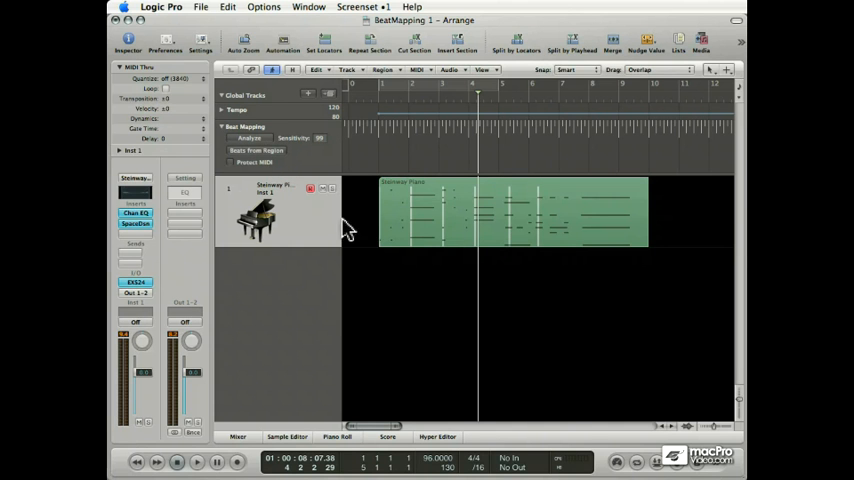
mouse_move(275, 160)
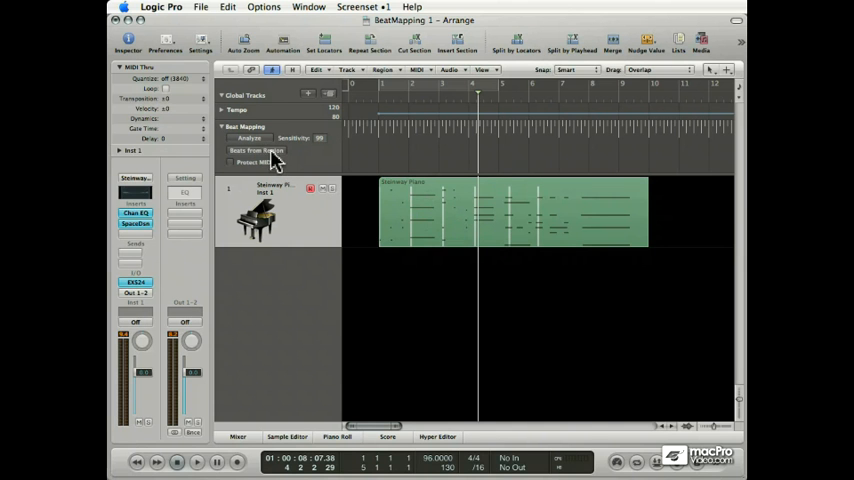
mouse_move(400, 200)
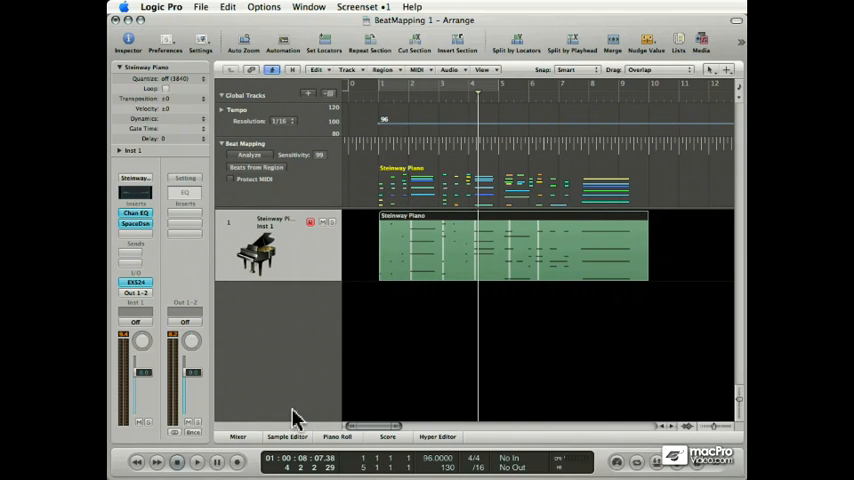
Open the Piano Roll showing the Steinway Piano notes under the Tempo and Beat Mapping tracks.
click(338, 437)
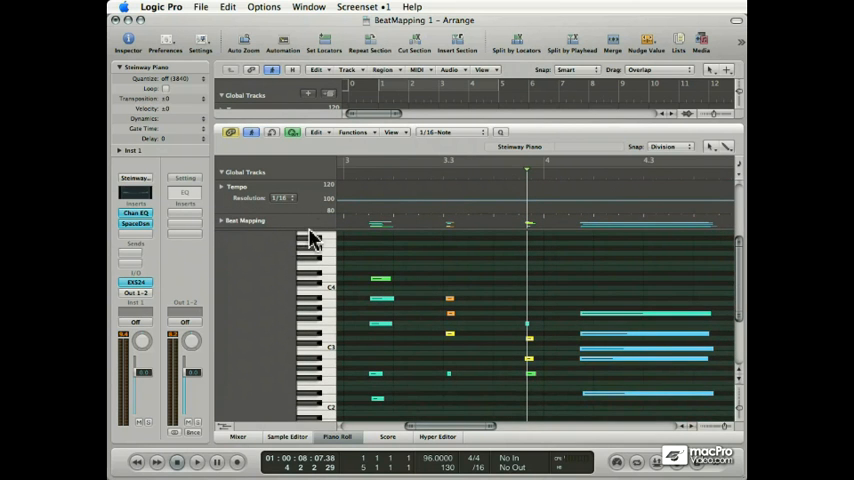
mouse_move(278, 240)
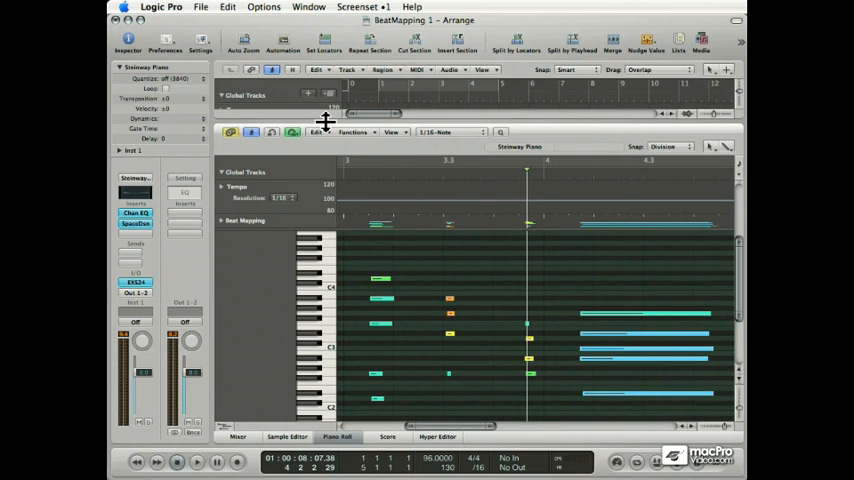
mouse_move(330, 258)
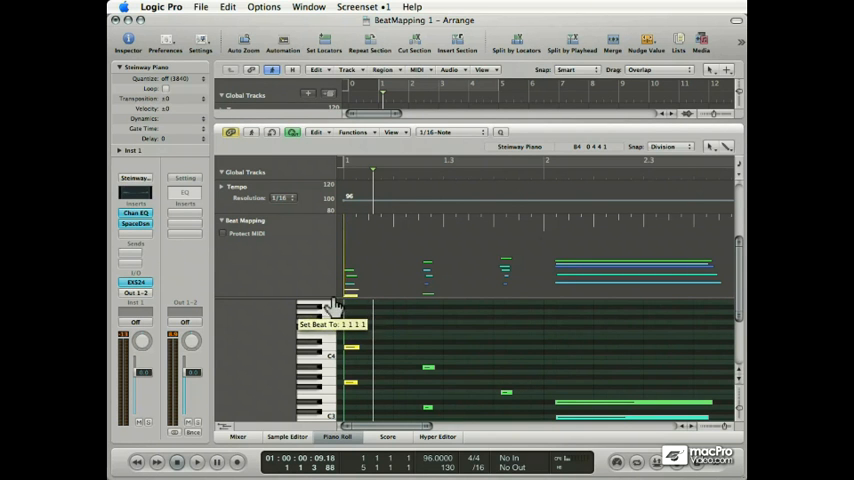
mouse_move(350, 305)
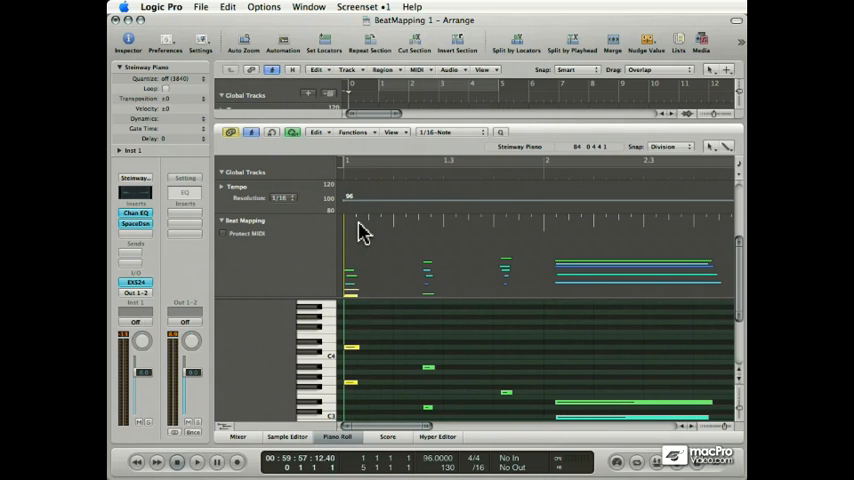
Anchor the region's opening note to beat 1 1 1 1 in Beat Mapping.
click(196, 461)
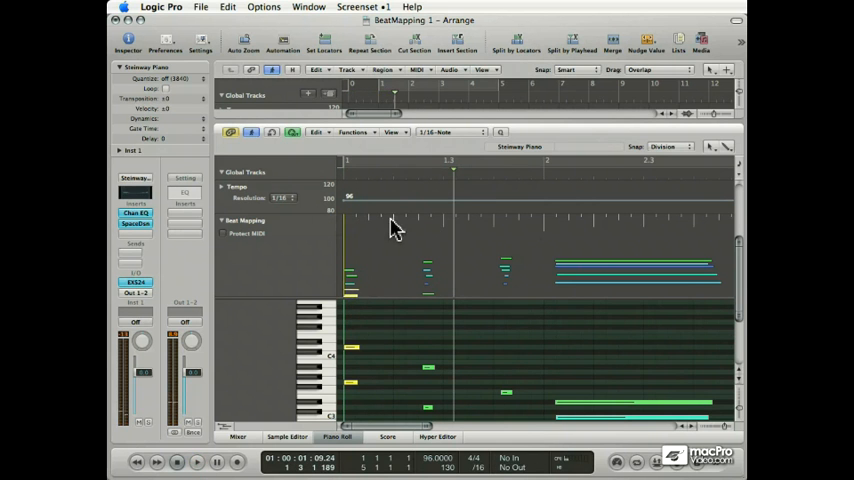
mouse_move(430, 300)
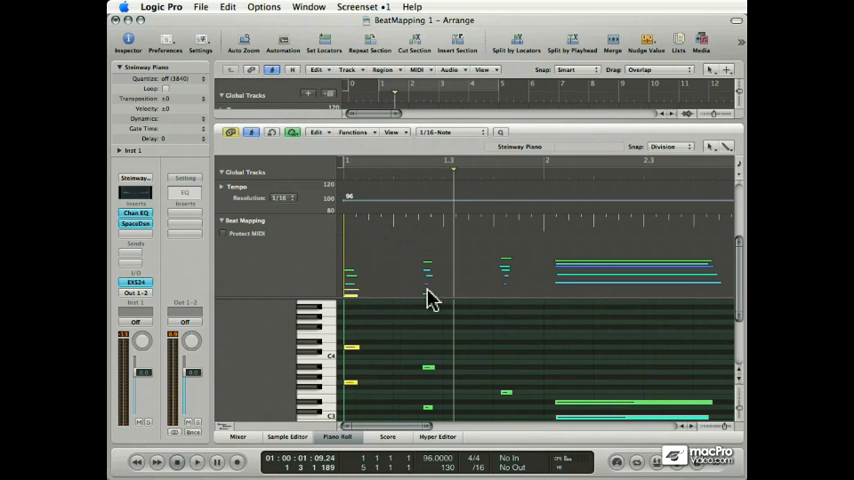
mouse_move(422, 230)
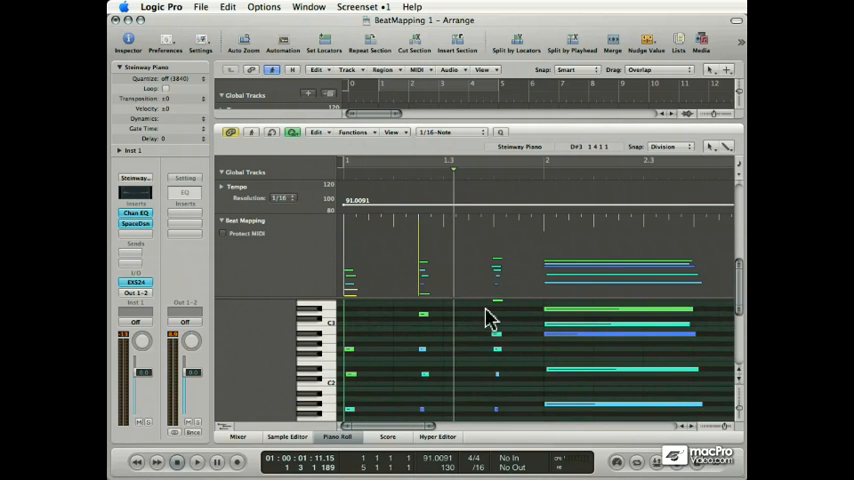
mouse_move(435, 335)
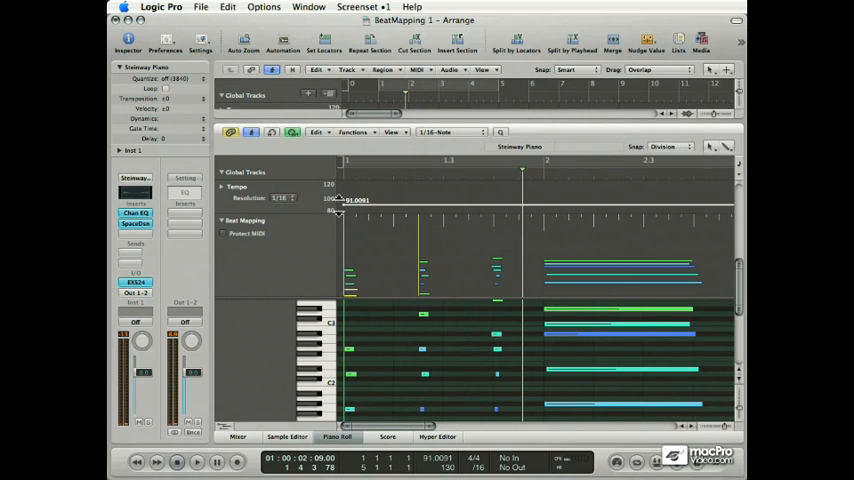
mouse_move(500, 218)
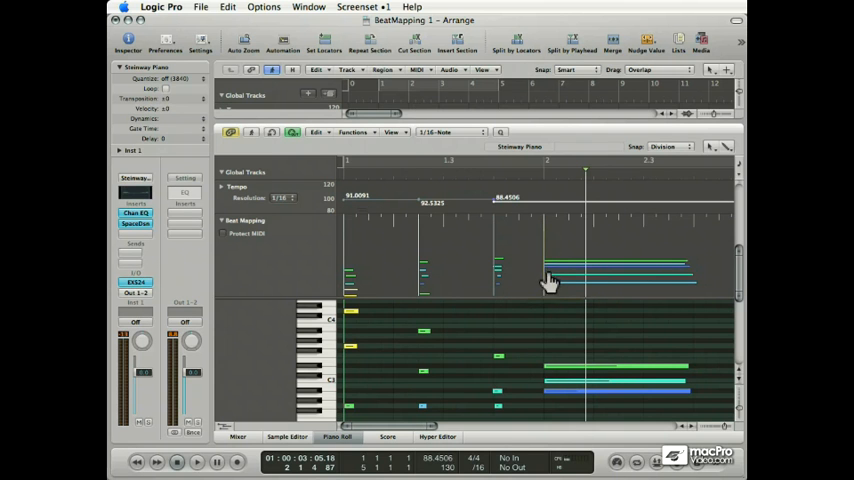
mouse_move(552, 282)
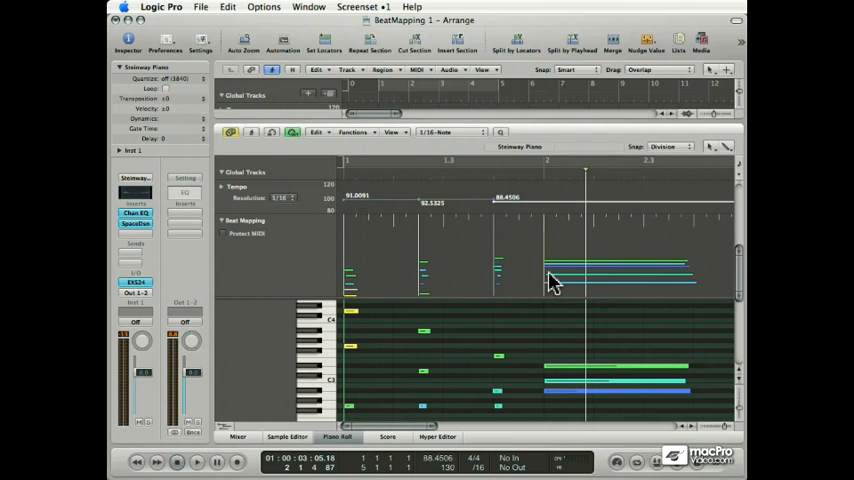
Map the following notes through bar 2, creating tempos 91.0091, 92.5325 and 88.4506.
click(196, 461)
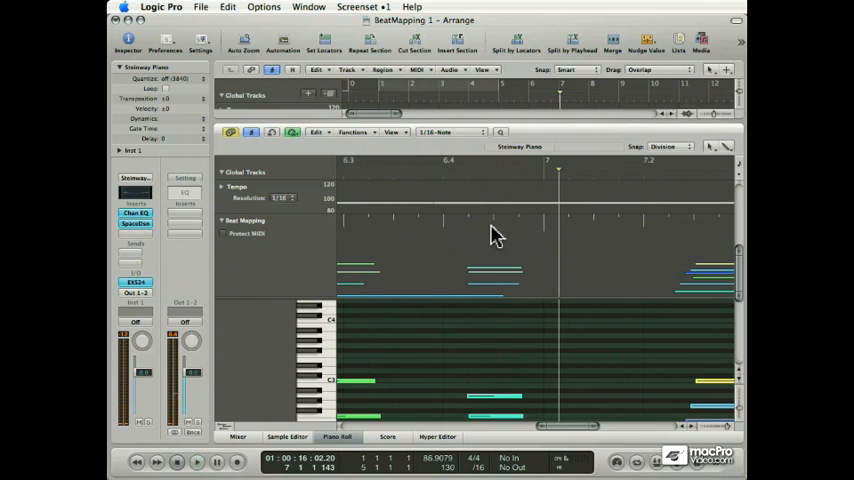
Map a bar 6 note onto its beat, producing an 86.9079 bpm tempo change.
drag(490, 218, 468, 275)
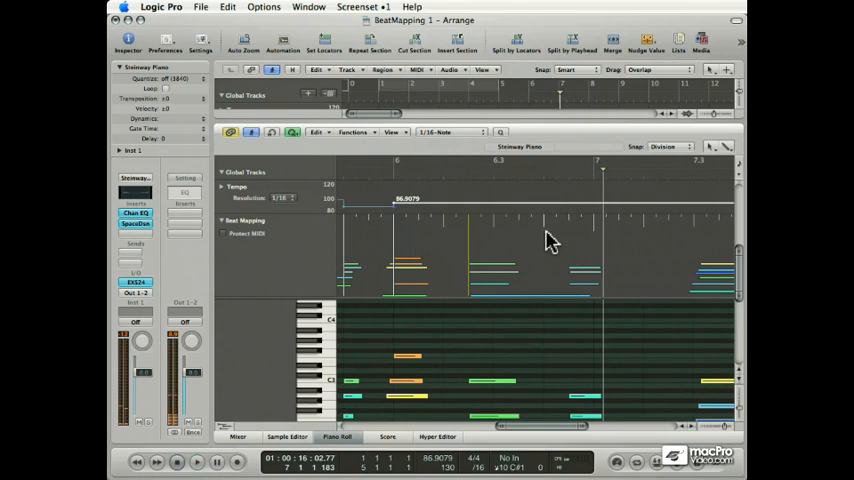
Map the last chord onto bar 7, dropping the tempo through 65.1809 to 32.8871.
drag(570, 240, 570, 270)
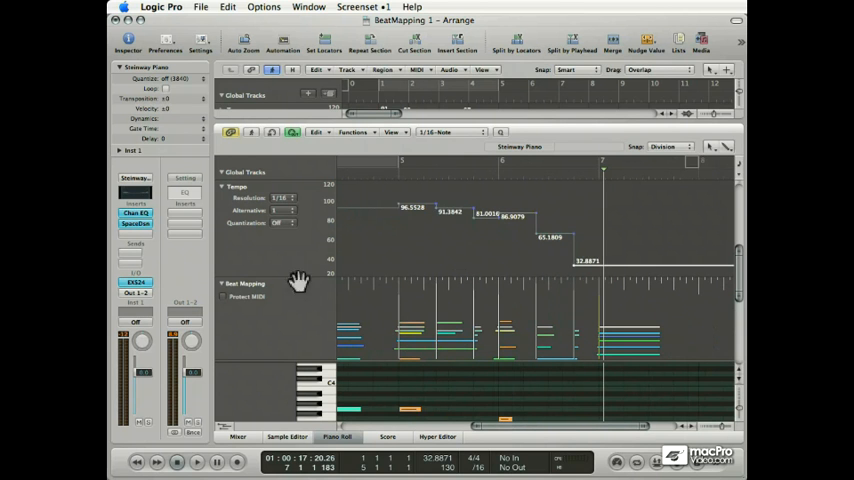
mouse_move(610, 293)
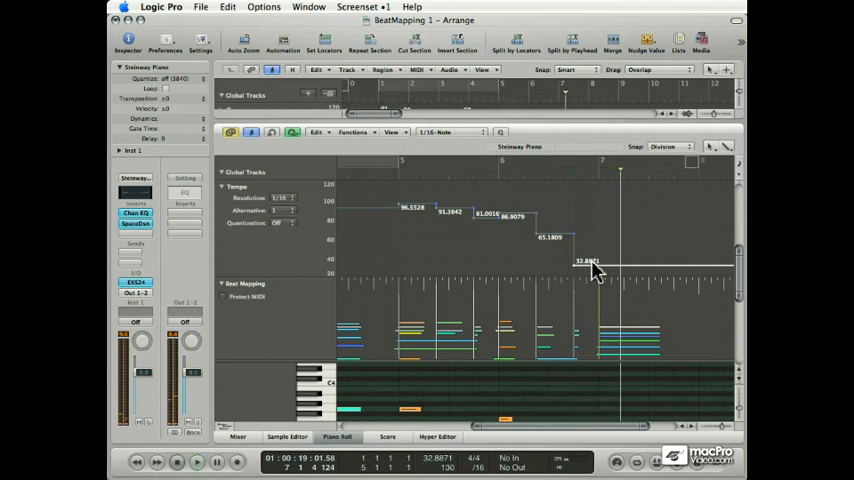
mouse_move(575, 242)
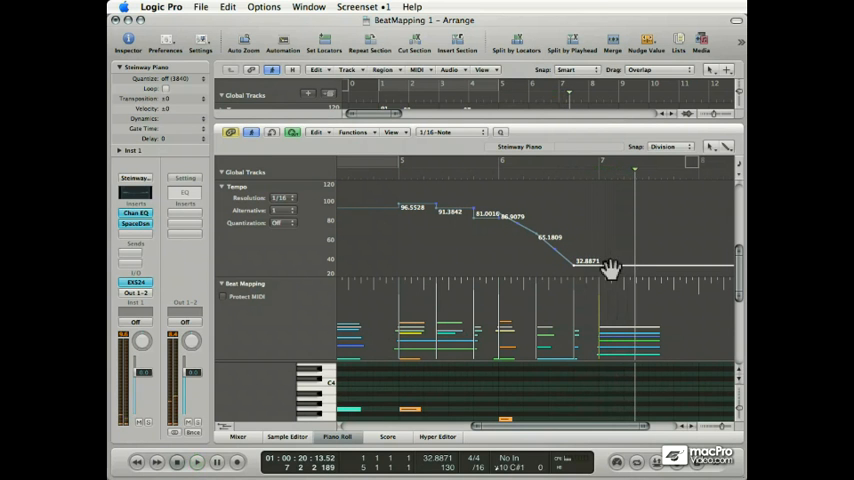
mouse_move(623, 265)
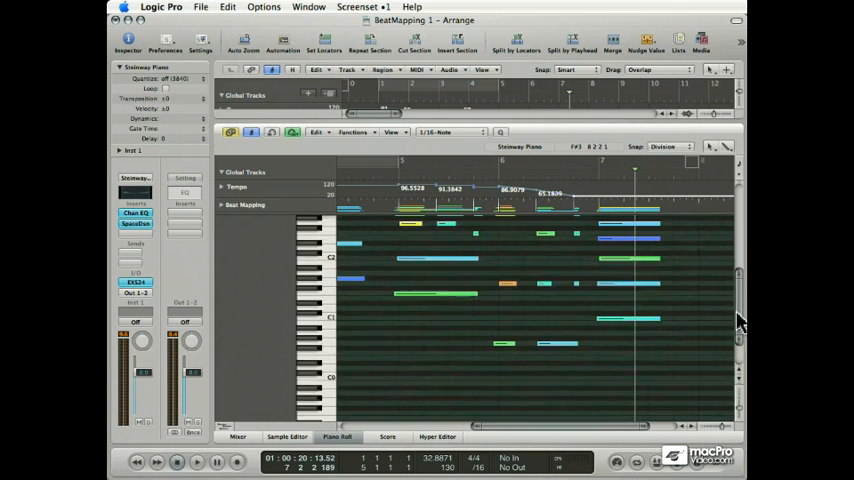
Scroll the Piano Roll down to reveal the piano part's higher notes, up to about C4.
scroll(down, 3)
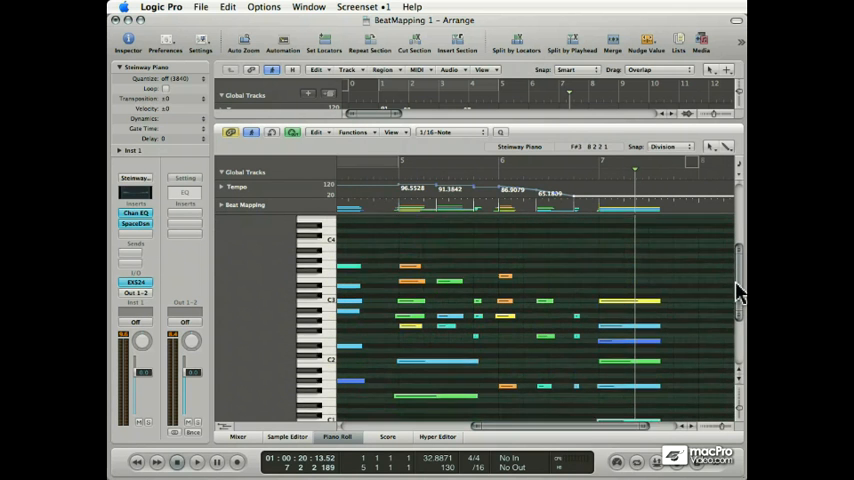